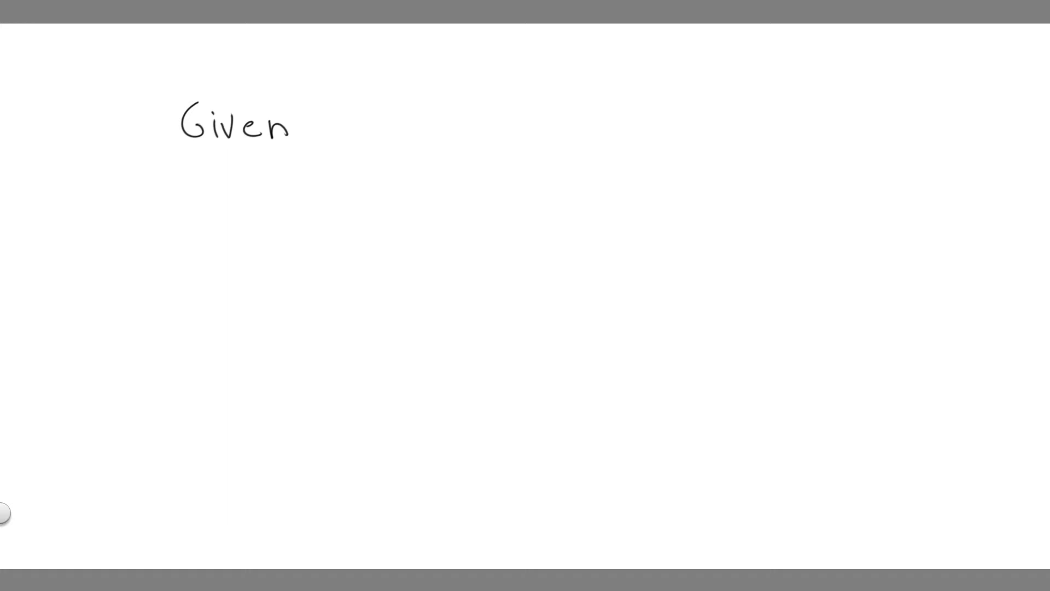
# Handwrite the heading 'Given' at top left and start the unknown C beneath it
pyautogui.moveTo(192, 127); pyautogui.dragTo(323, 68)
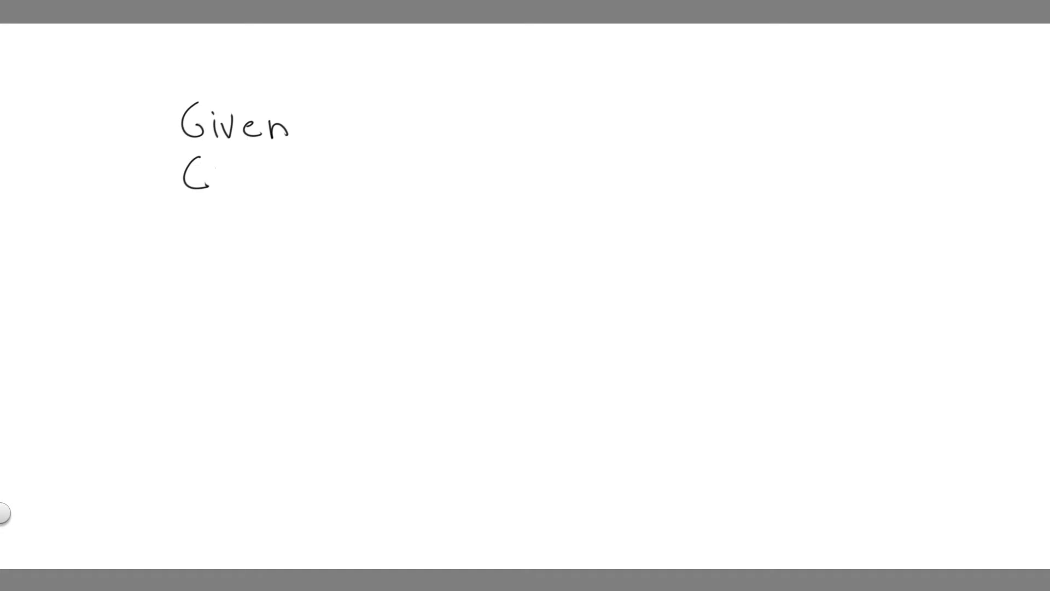
pyautogui.moveTo(224, 154); pyautogui.dragTo(228, 184)
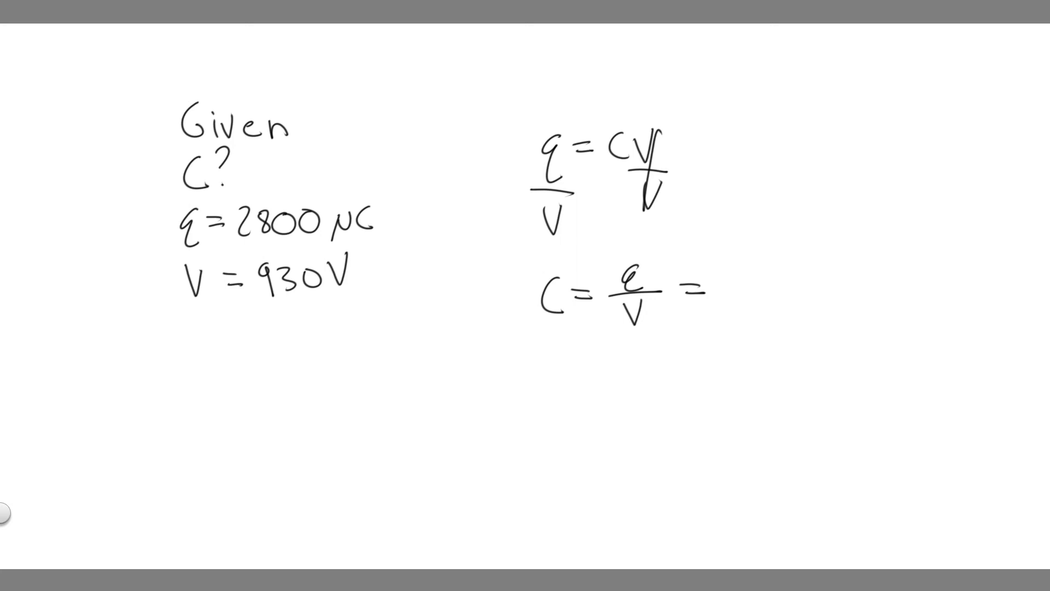
# Handwrite the substitution 2800×10⁻⁶ C over 930 after C = q/V
pyautogui.moveTo(335, 201); pyautogui.dragTo(338, 204)
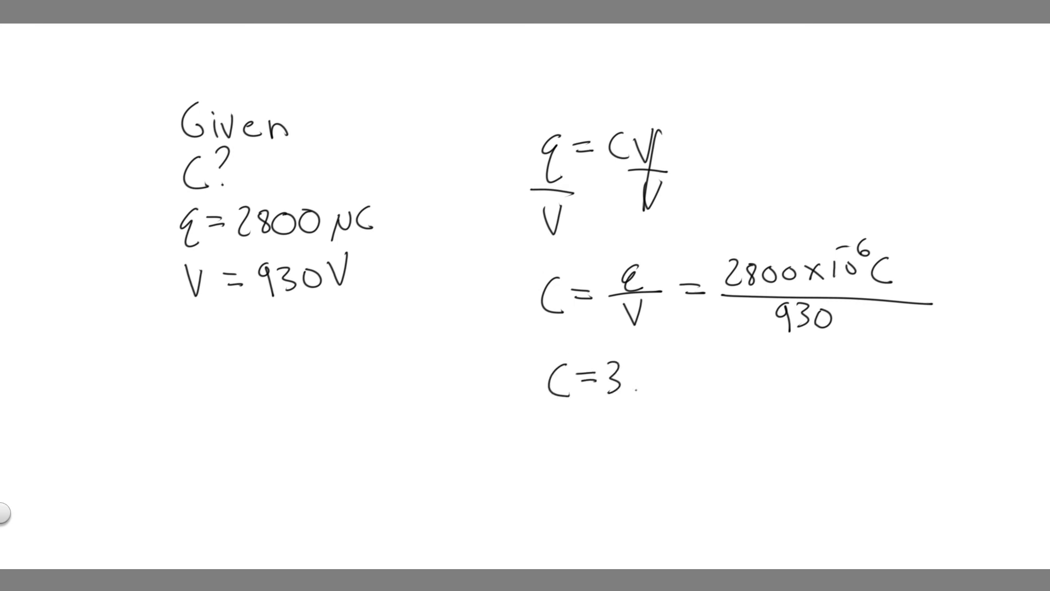
# Continue the result line so it reads C = 3.01 × below the fraction
pyautogui.write('.01 x')
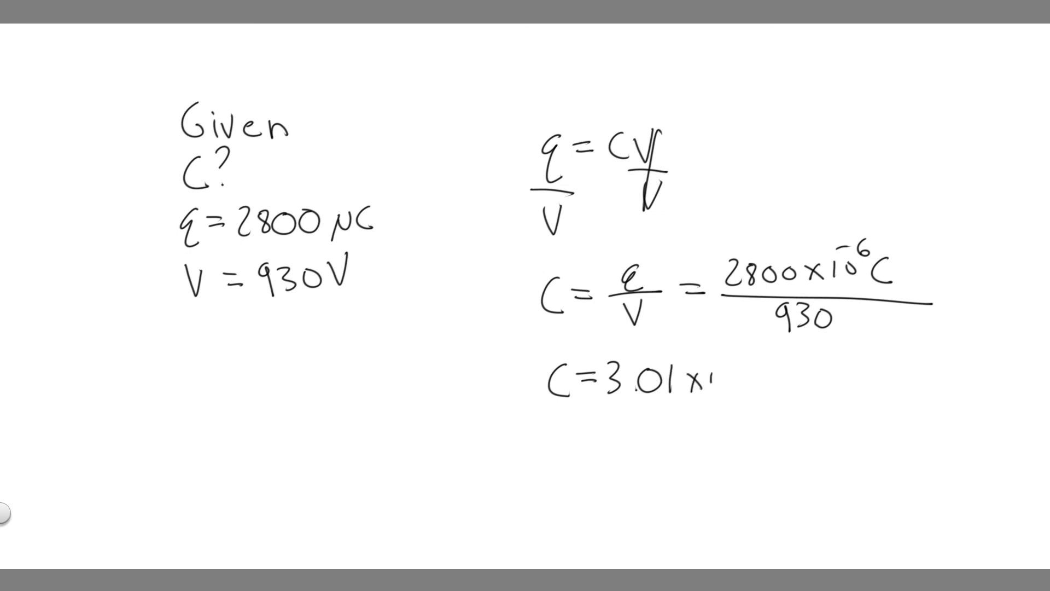